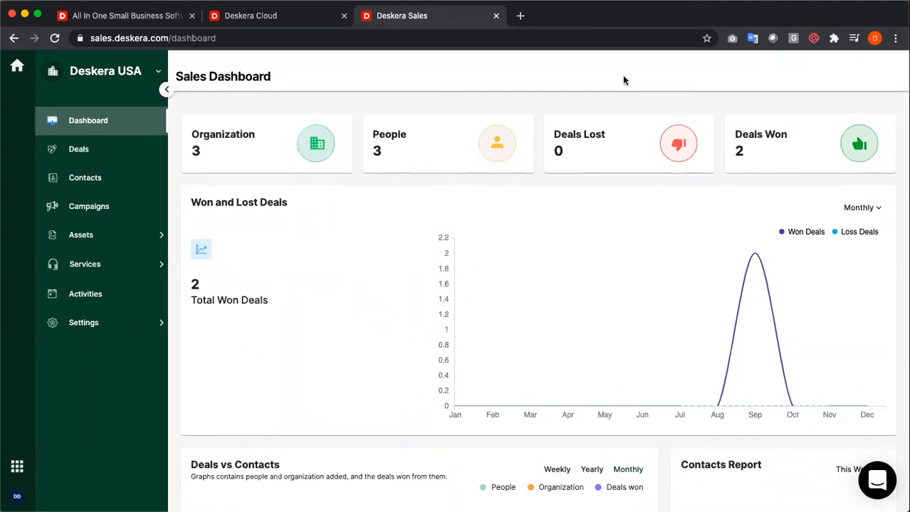
Expand Services in the sidebar to reveal its Guide and Support pages.
click(85, 263)
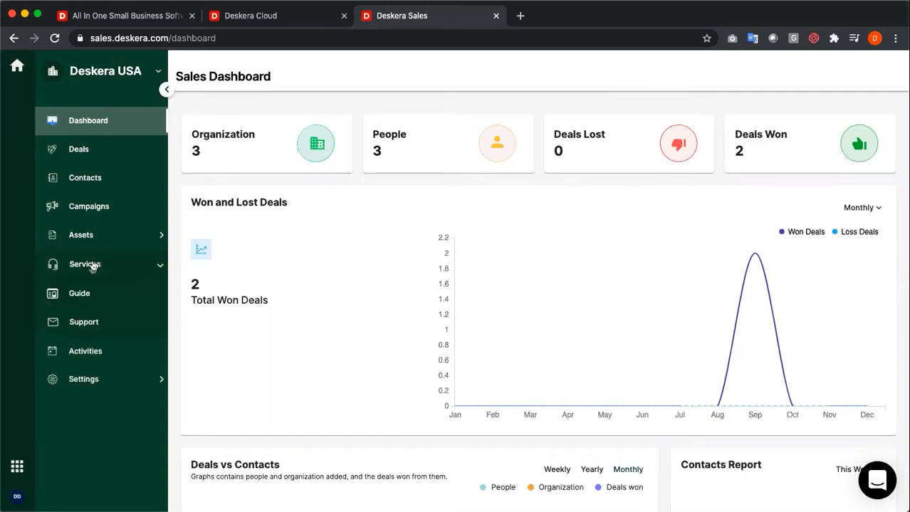
In Guide, check that the support domain 'demo' is available and assign it to the help center.
click(80, 293)
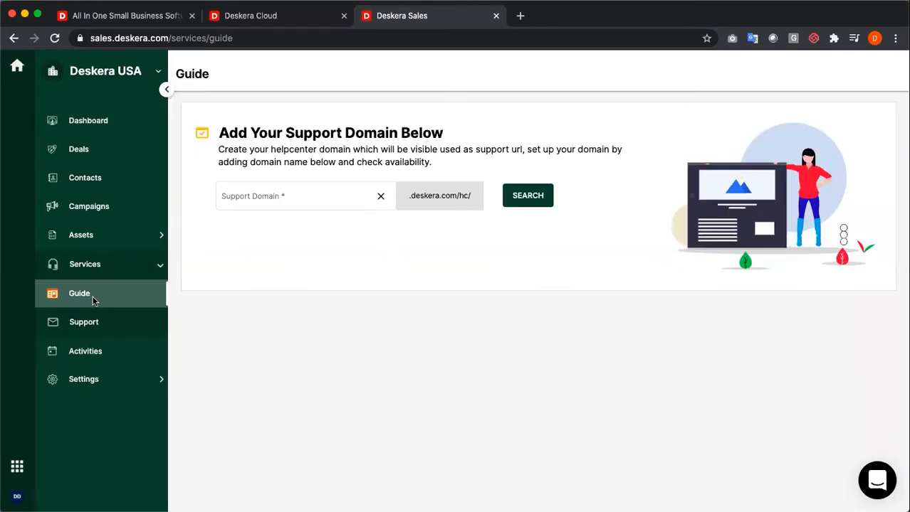
click(299, 196)
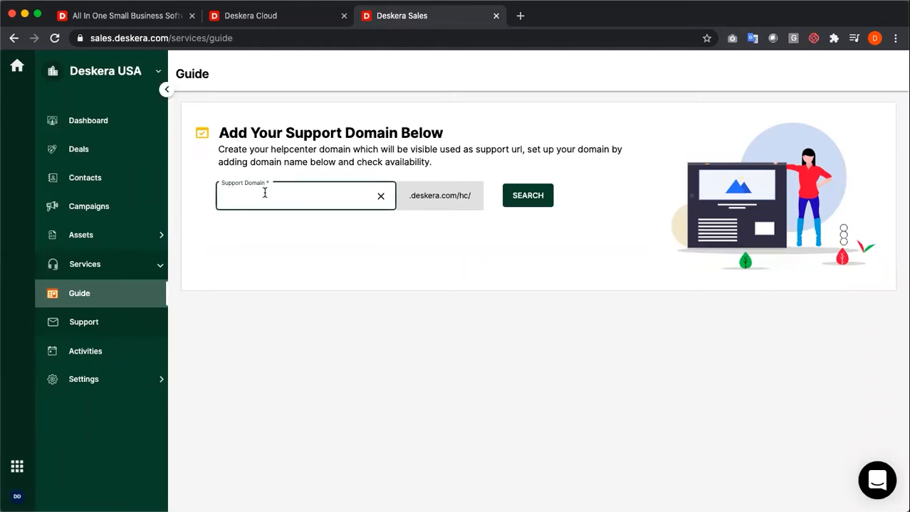
text(demo)
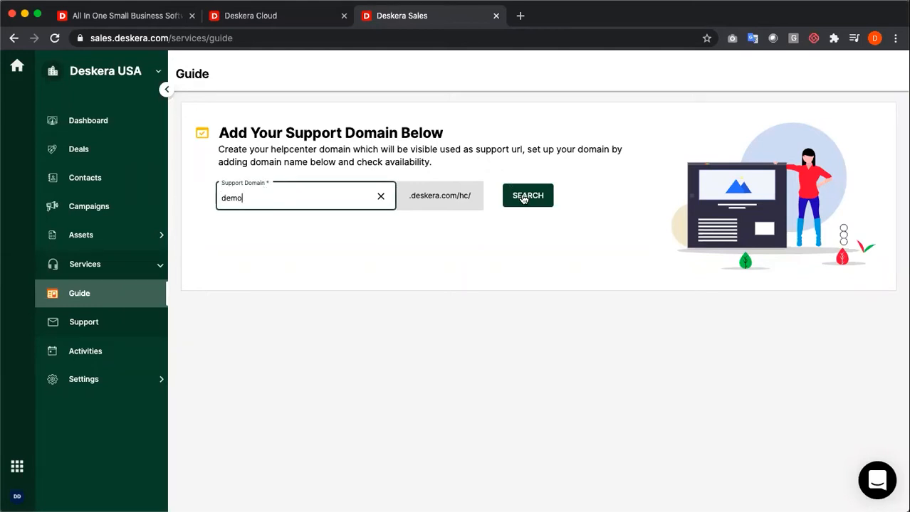
click(527, 196)
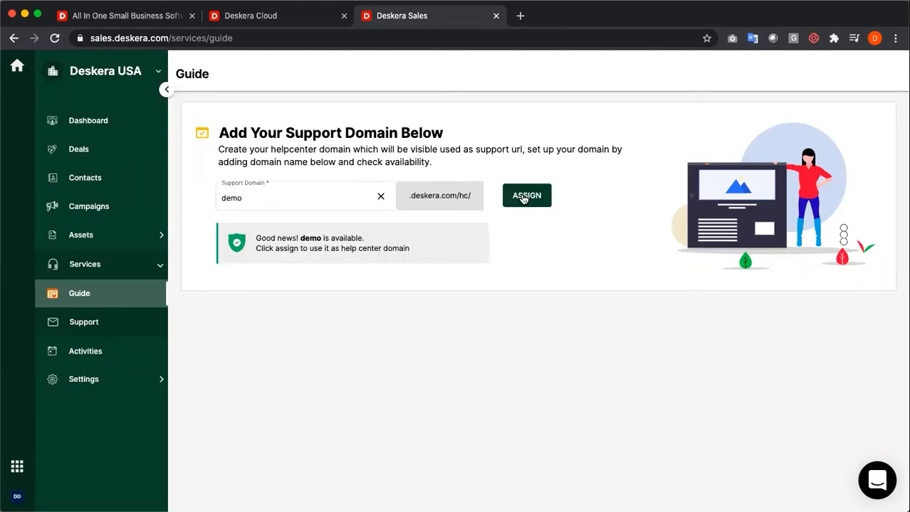
click(527, 195)
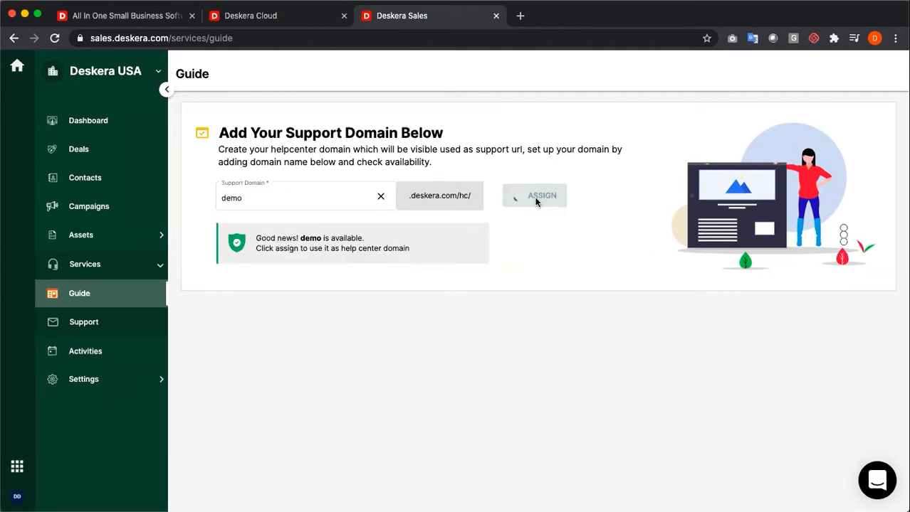
click(535, 195)
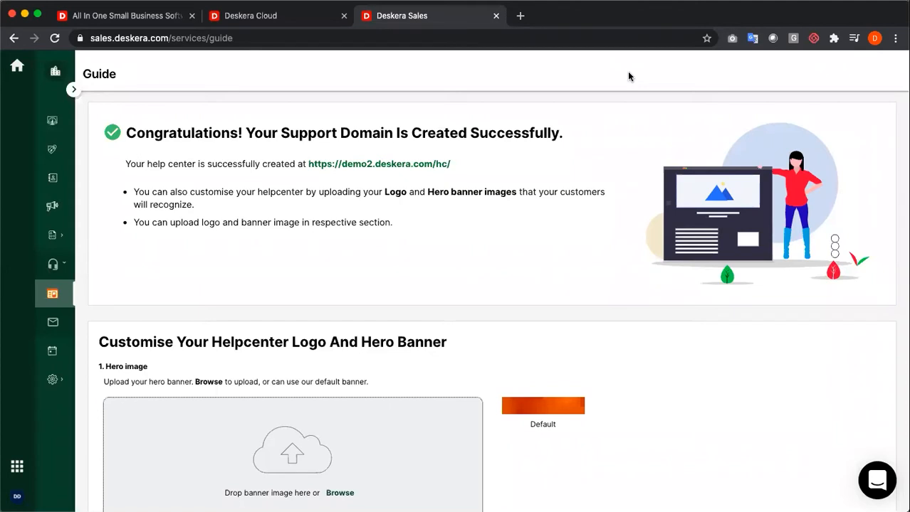
Upload the red D logo under Customise Logo, save and open the help center at demo.deskera.com.
scroll(down, 3)
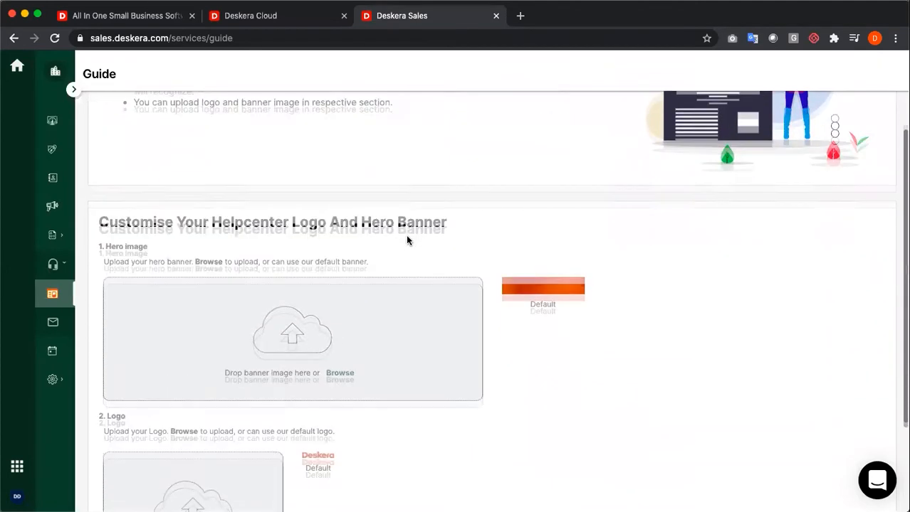
scroll(down, 3)
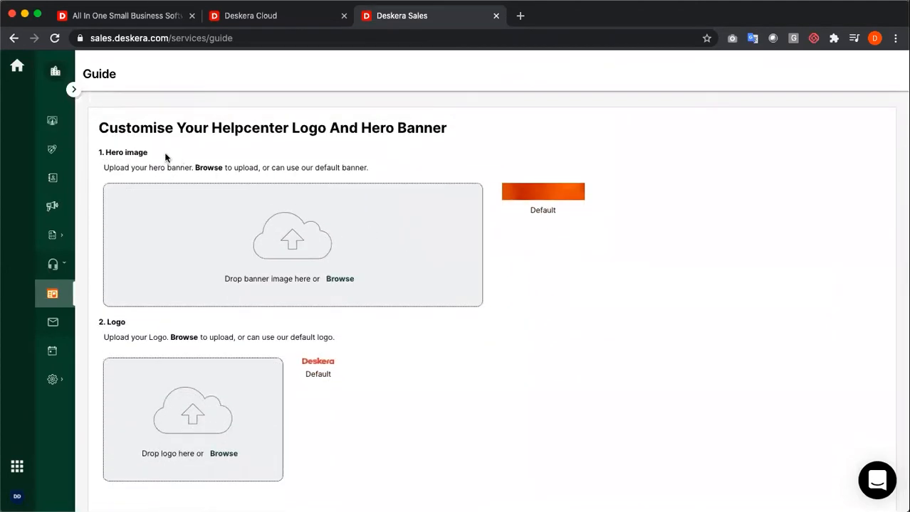
mouse_move(333, 144)
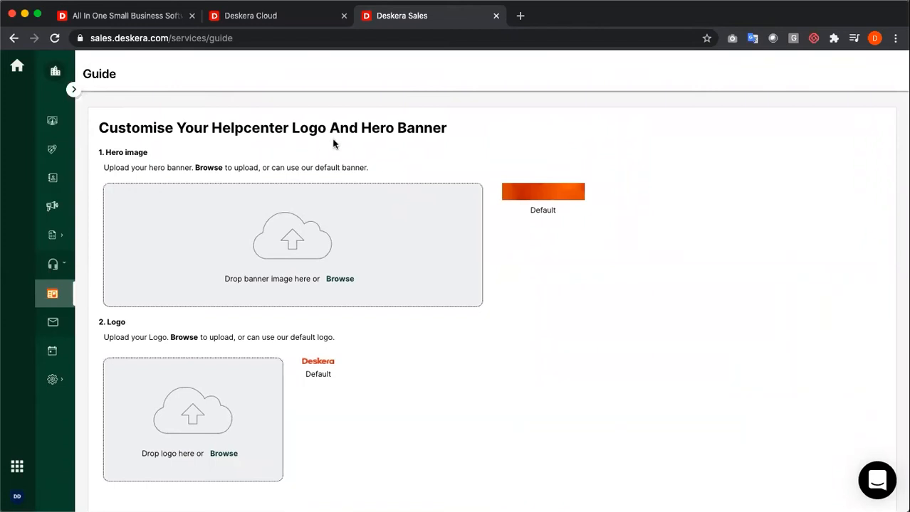
mouse_move(302, 268)
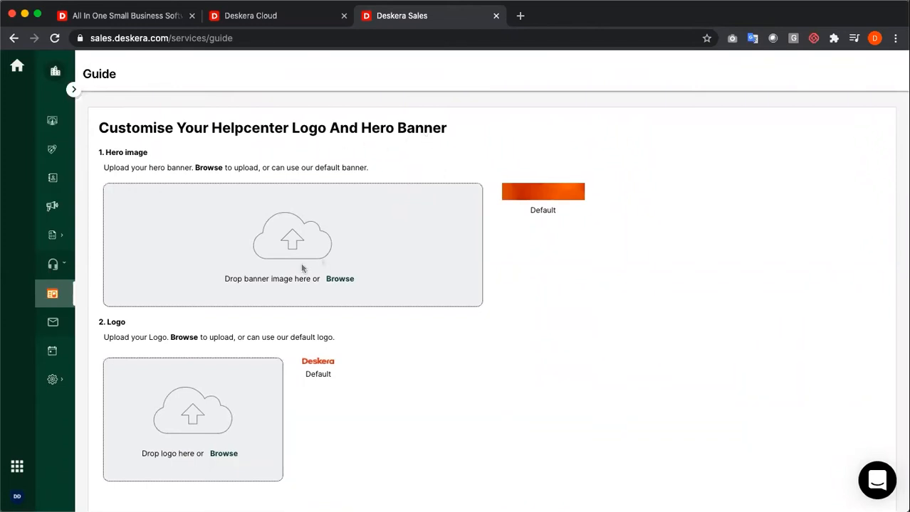
mouse_move(354, 318)
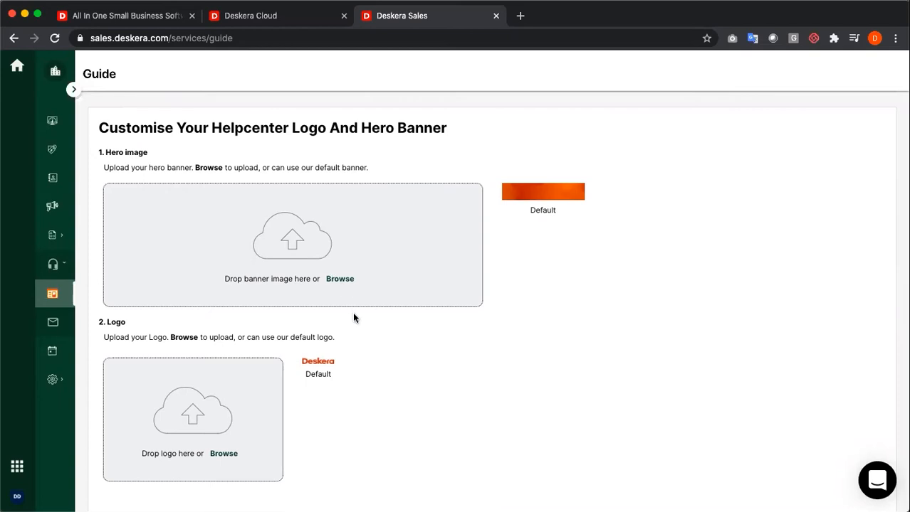
scroll(down, 3)
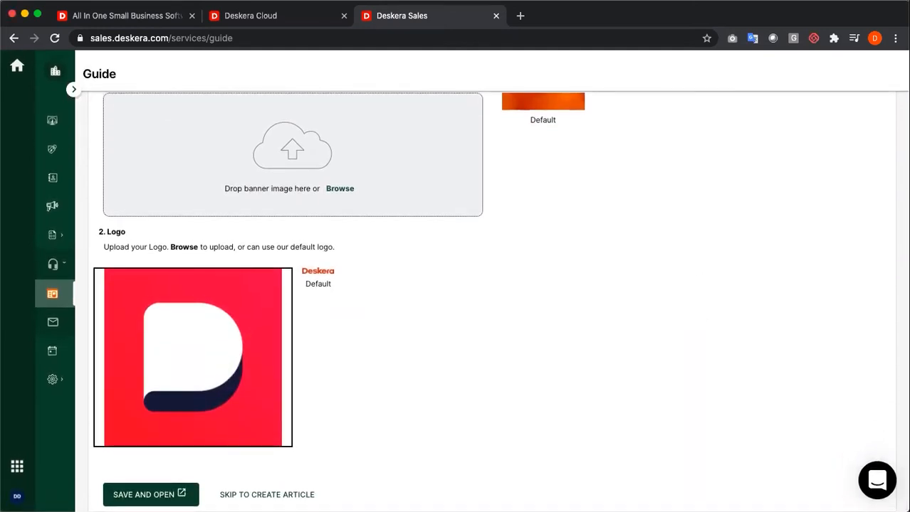
click(150, 495)
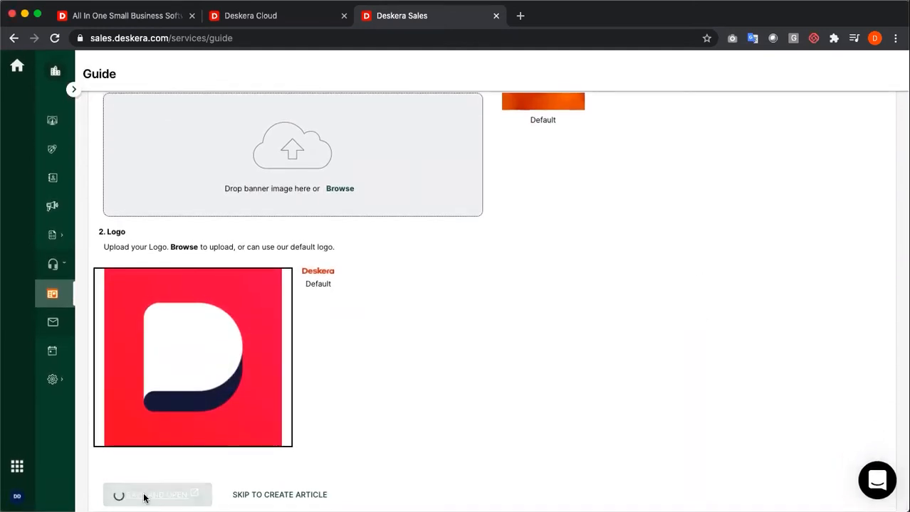
click(156, 495)
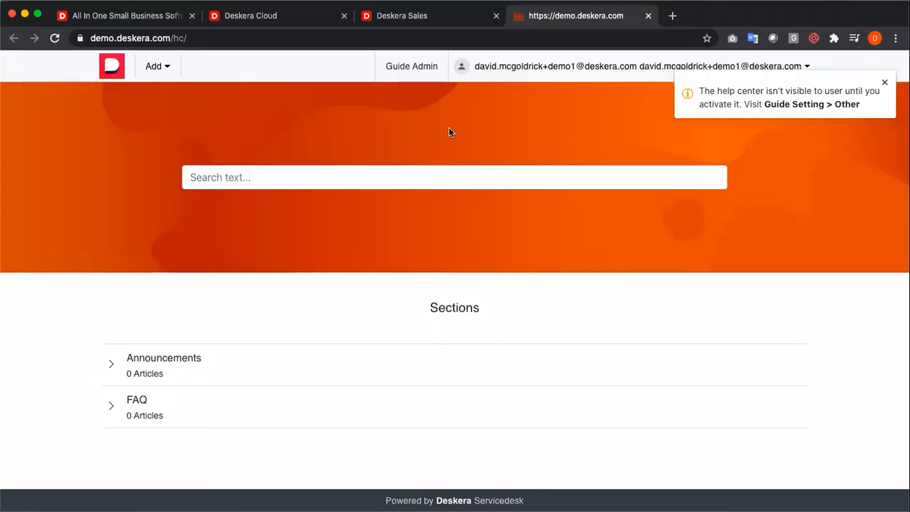
click(156, 67)
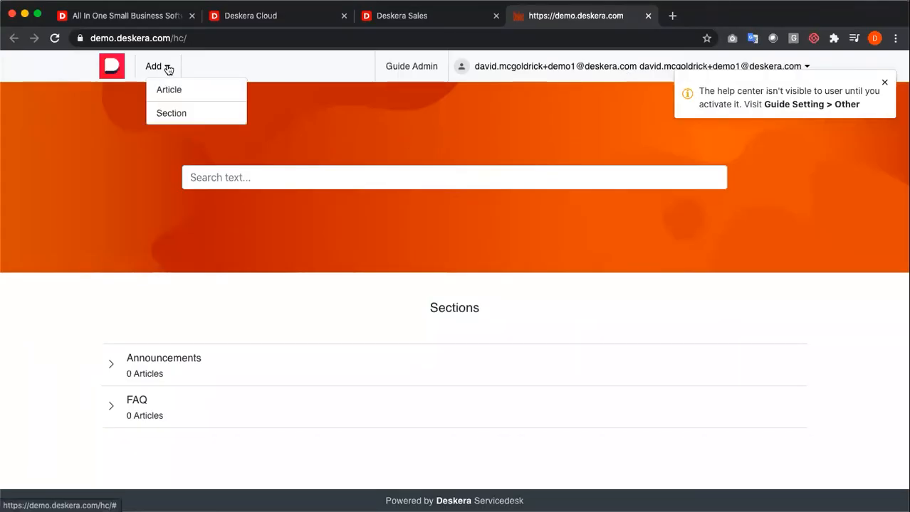
mouse_move(410, 90)
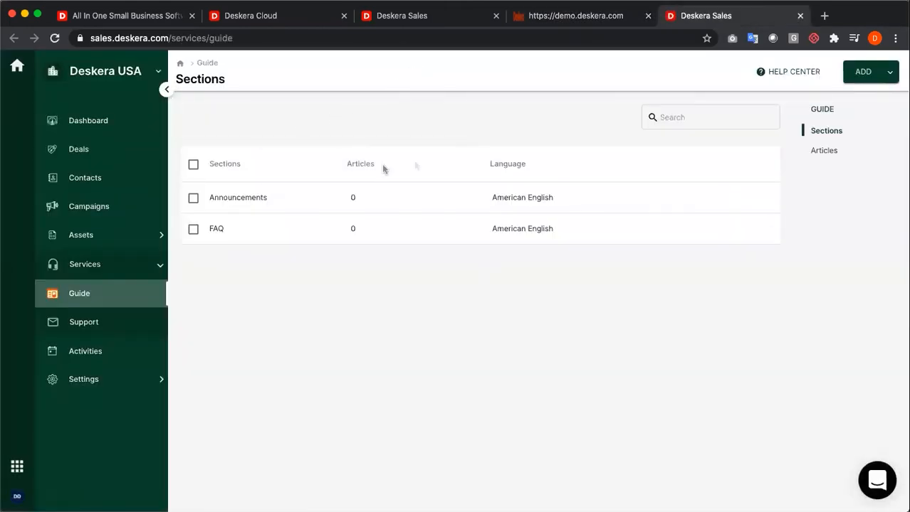
Create a guide section named 'Stories' with 'Stories' as its description.
click(863, 71)
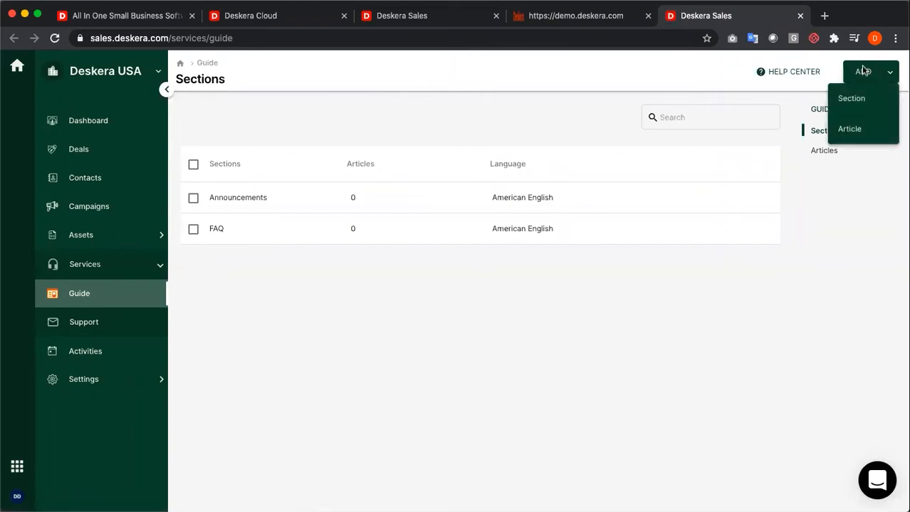
click(852, 99)
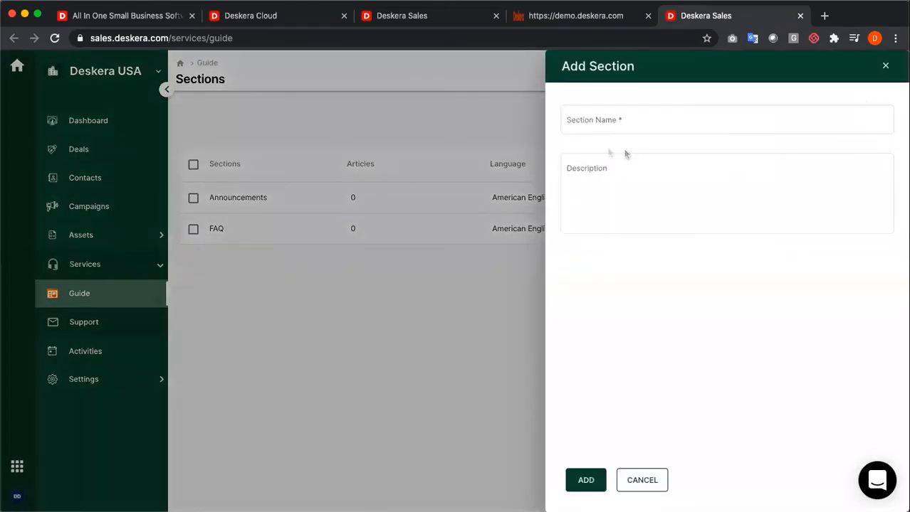
text(Stories)
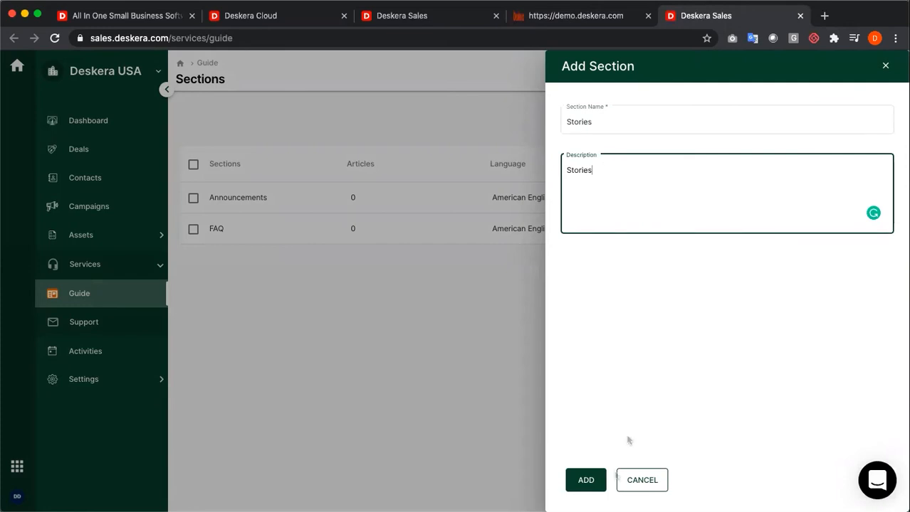
click(585, 479)
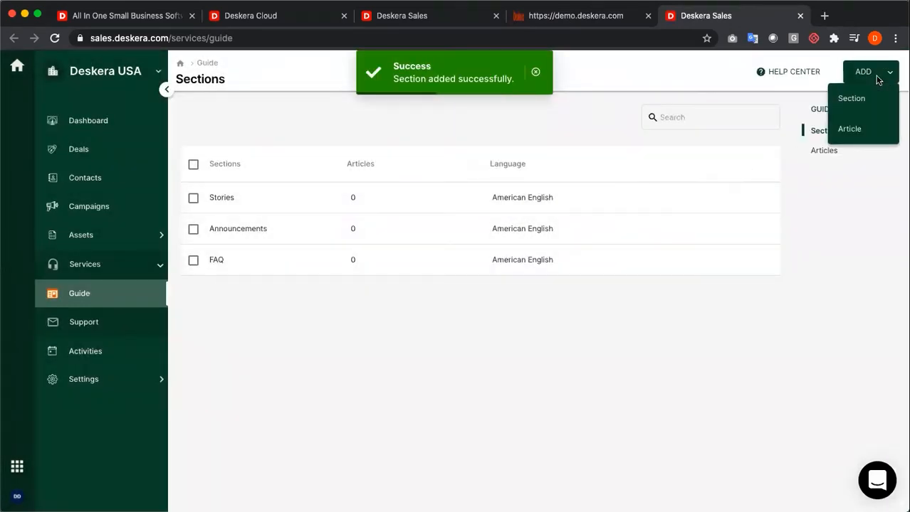
Write 'How to create Guide in Deskera CRM' for signed-in users in FAQ and save it as a draft.
click(848, 128)
text(Wa)
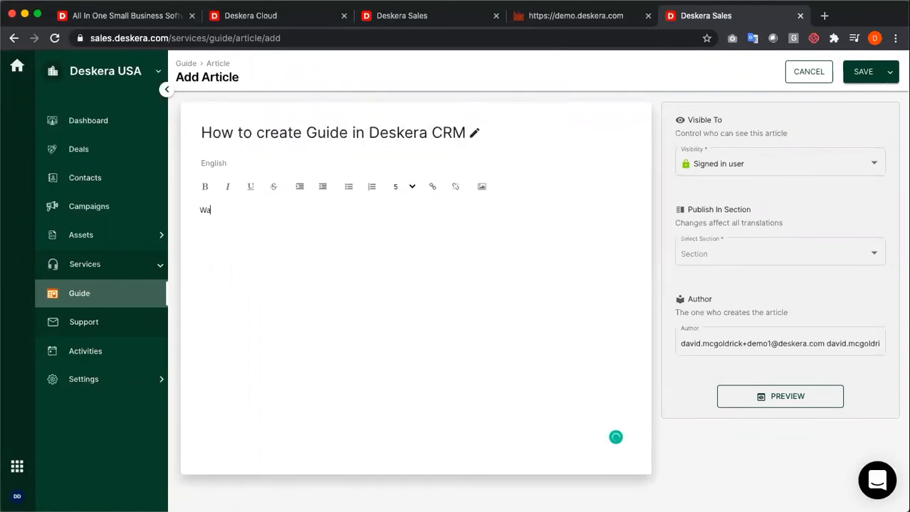
click(778, 162)
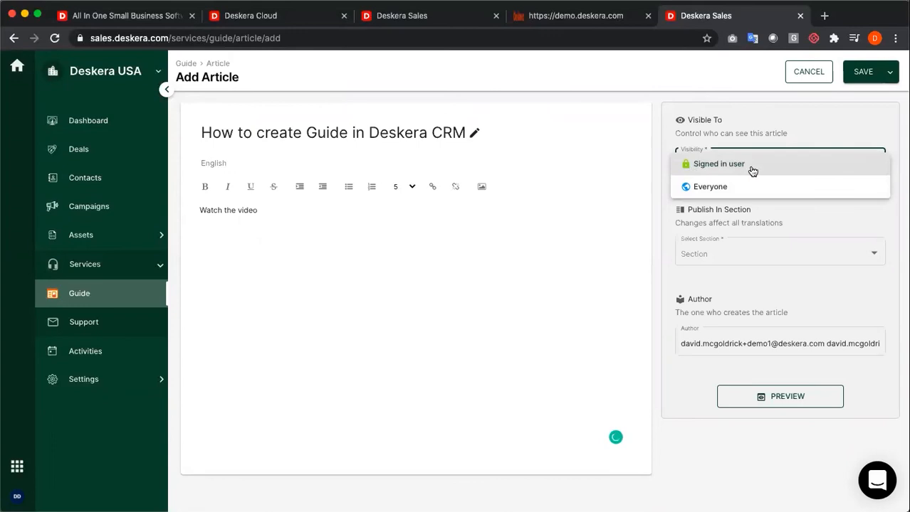
click(717, 164)
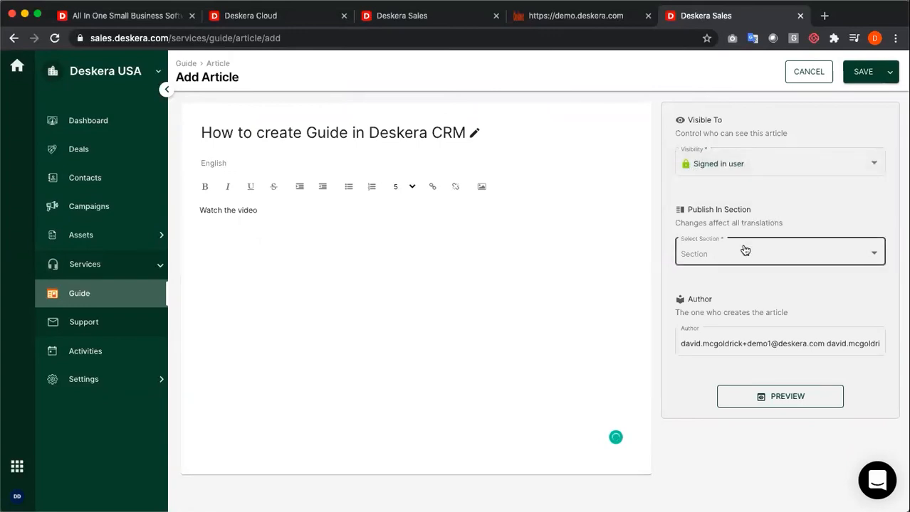
click(780, 254)
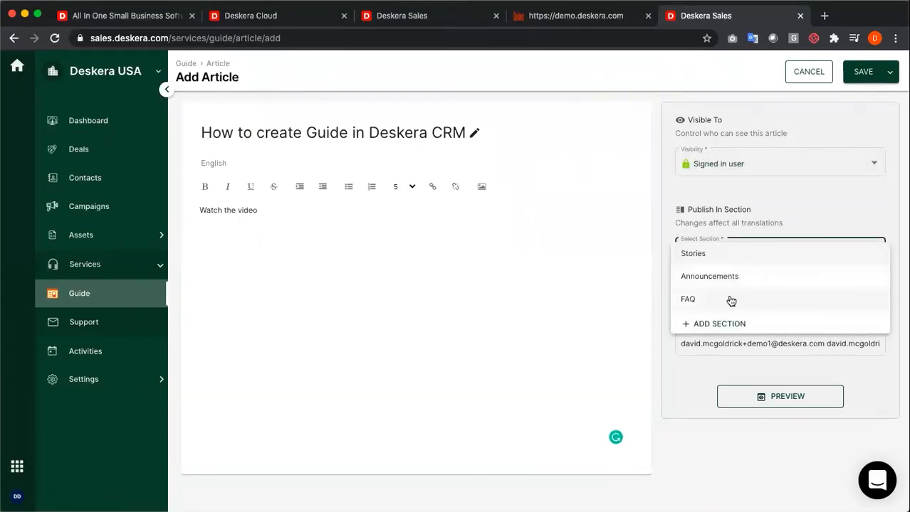
click(687, 298)
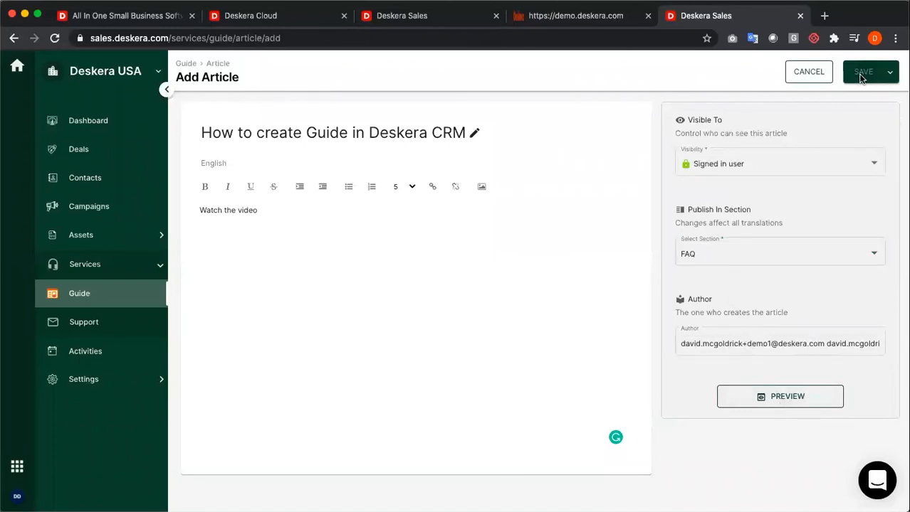
click(863, 71)
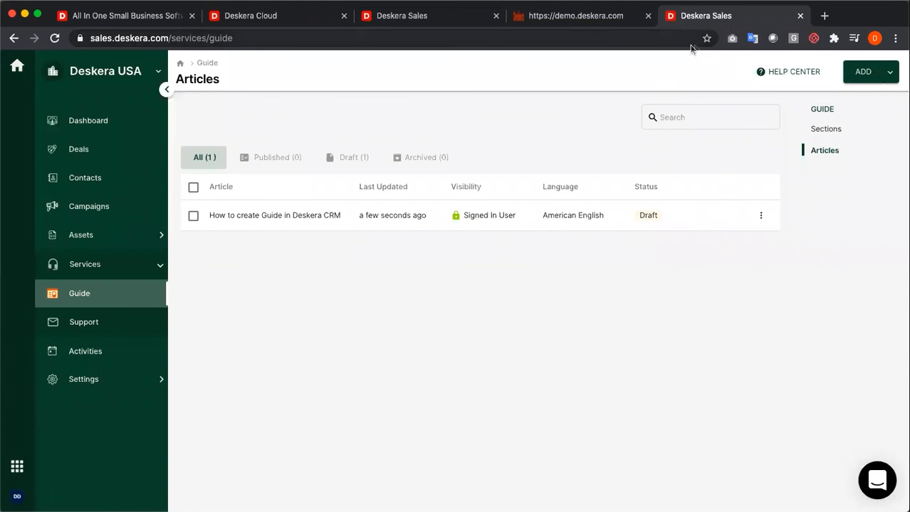
On demo.deskera.com, expand FAQ and view the 'How to create Guide in Deskera CRM' article.
click(575, 15)
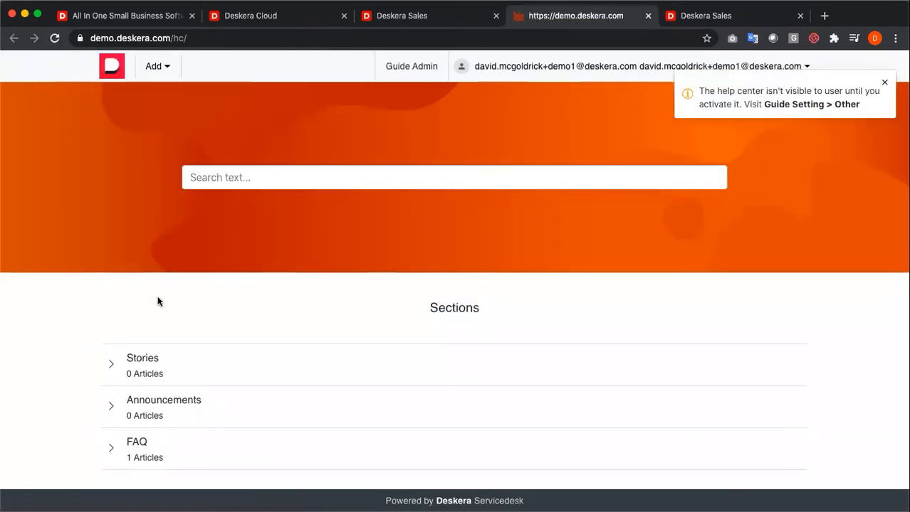
click(137, 447)
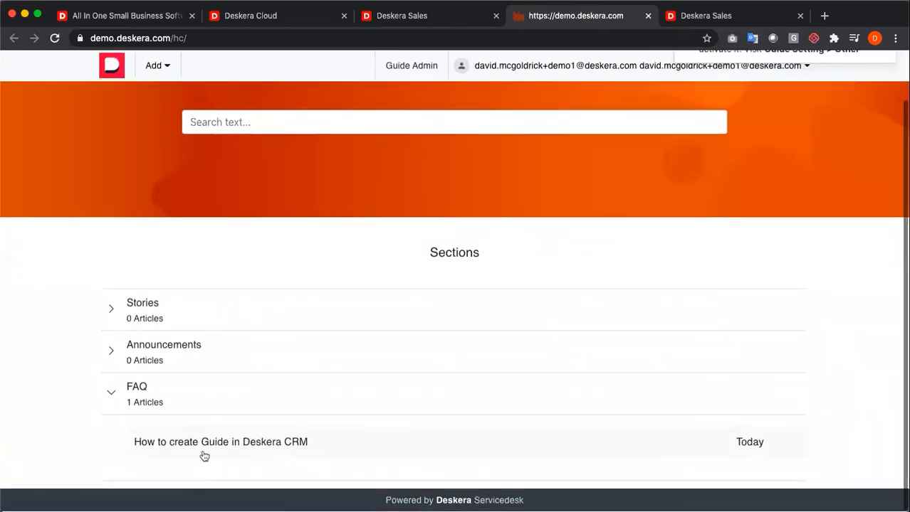
click(220, 442)
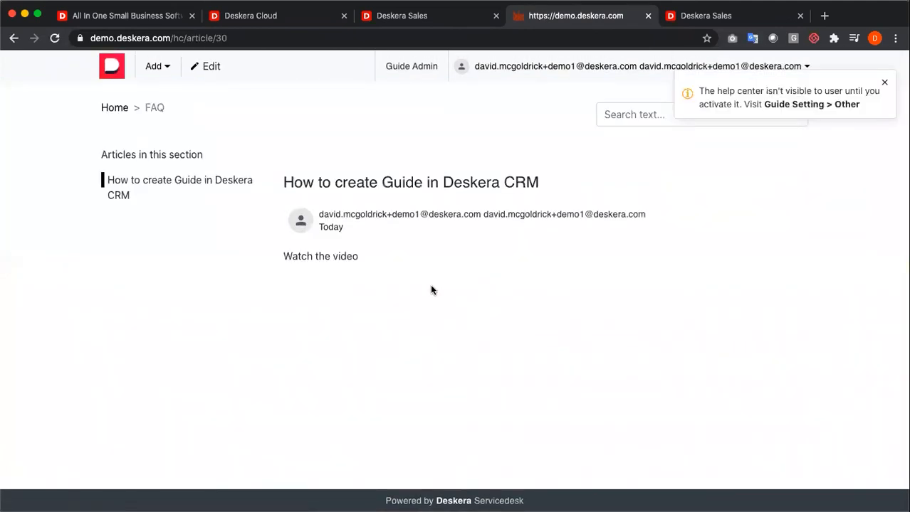